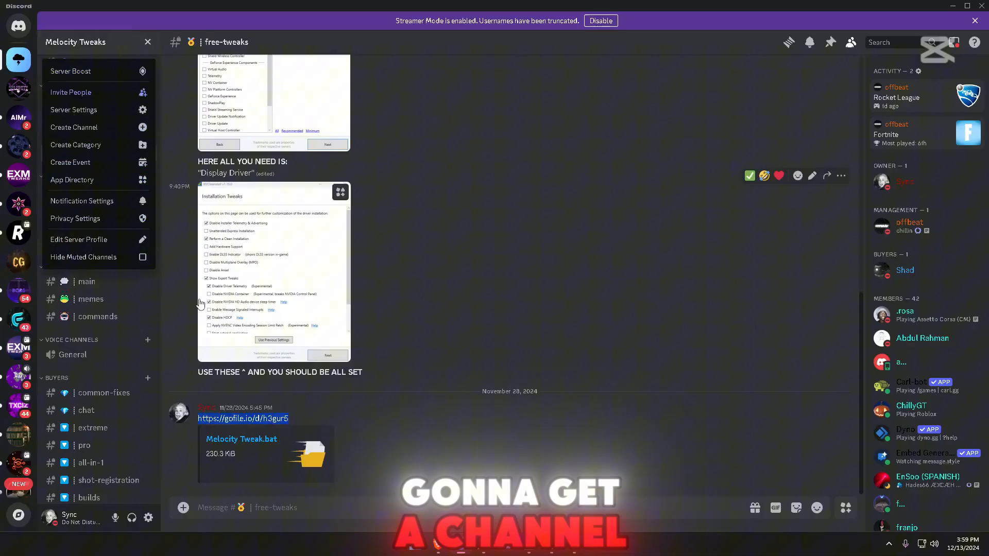
- Close the Melocity Tweaks server dropdown to reveal the free-tweaks Gofile link
{"action": "left_click", "coordinate": [147, 42]}
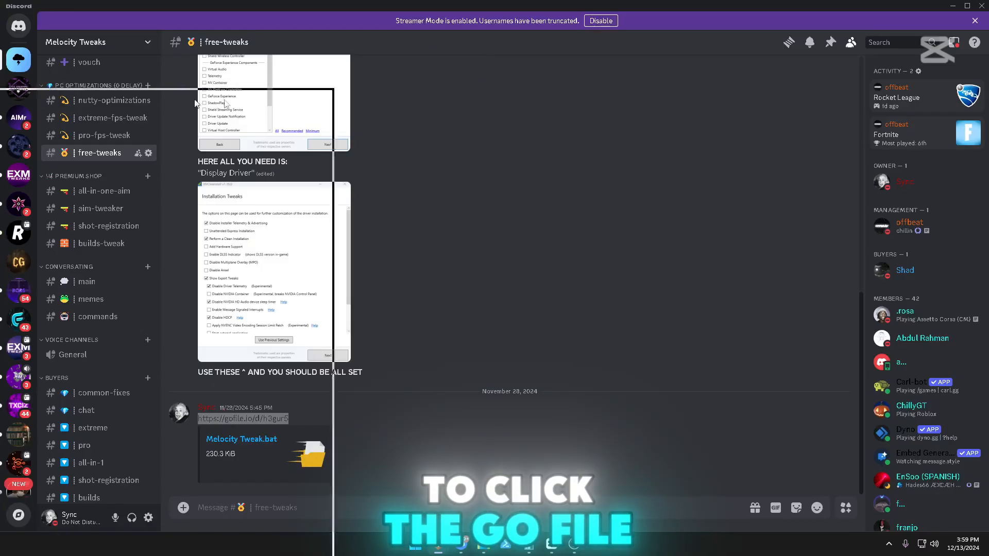
- Open the Gofile link and look through the Melocity Tweak.bat script preview
{"action": "left_click", "coordinate": [242, 418]}
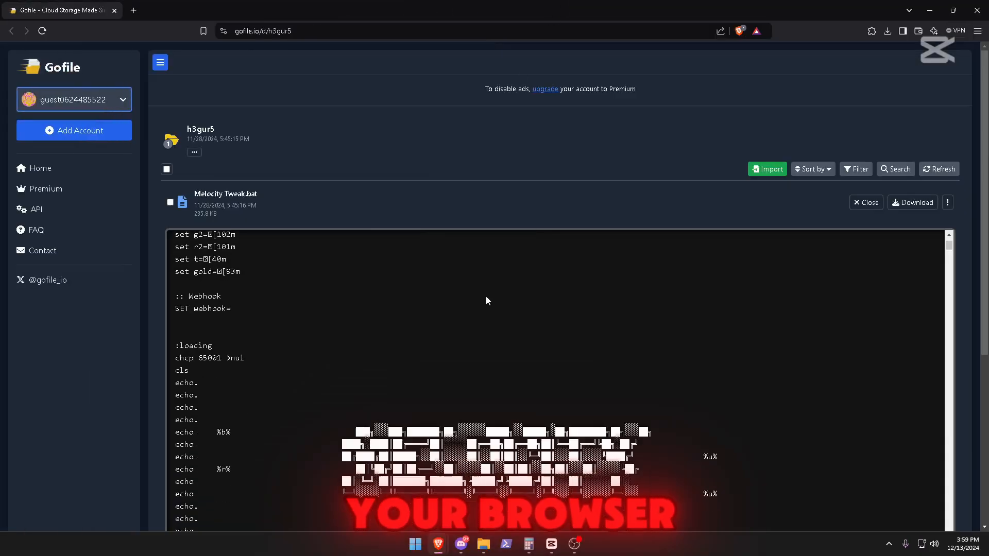
{"action": "scroll", "scroll_direction": "down", "scroll_amount": 3}
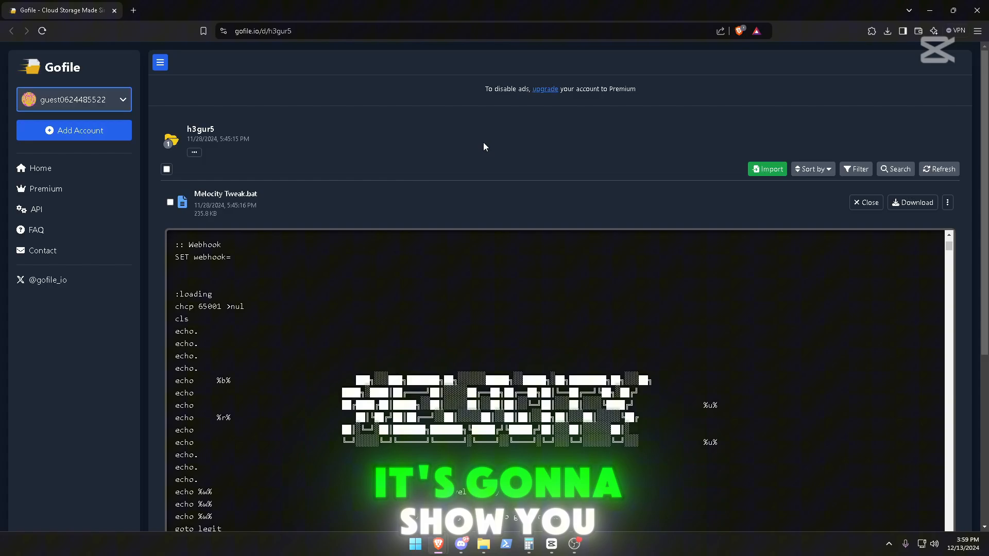
{"action": "scroll", "scroll_direction": "down", "scroll_amount": 3}
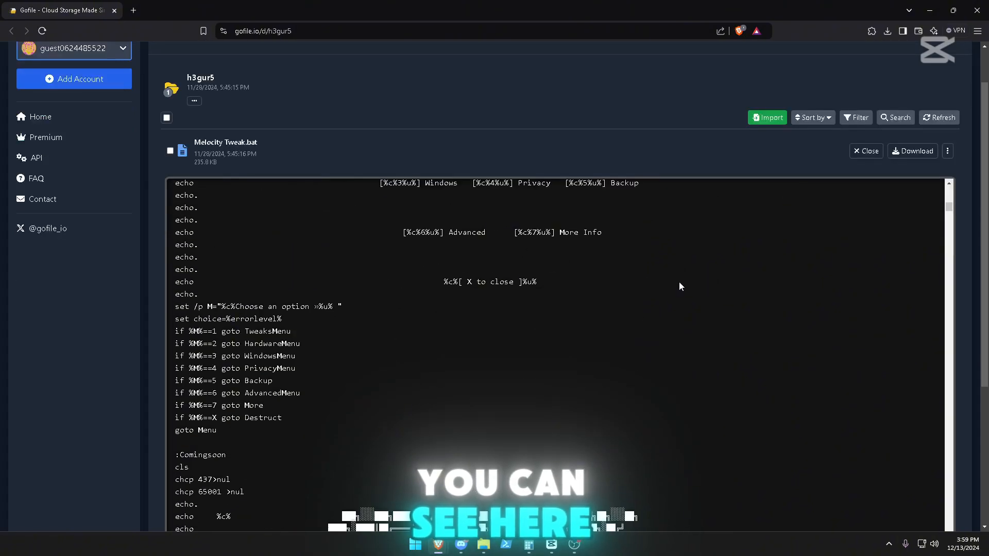
{"action": "scroll", "scroll_direction": "down", "scroll_amount": 3}
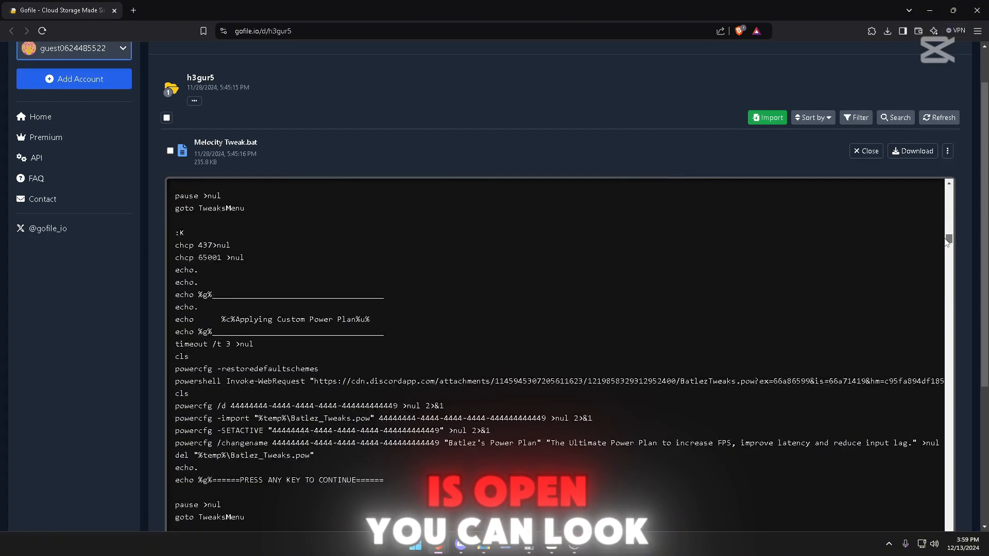
{"action": "scroll", "scroll_direction": "down", "scroll_amount": 3}
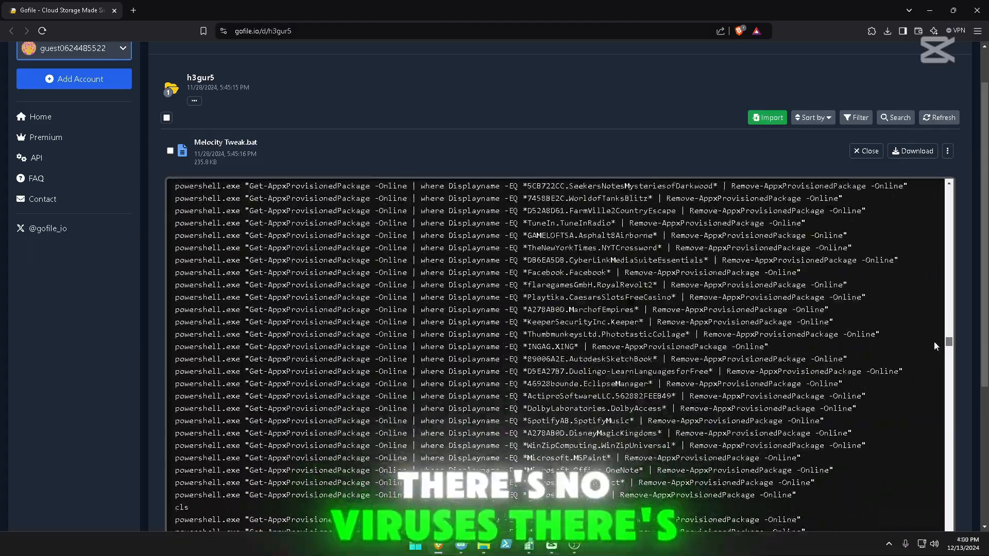
{"action": "scroll", "scroll_direction": "down", "scroll_amount": 3}
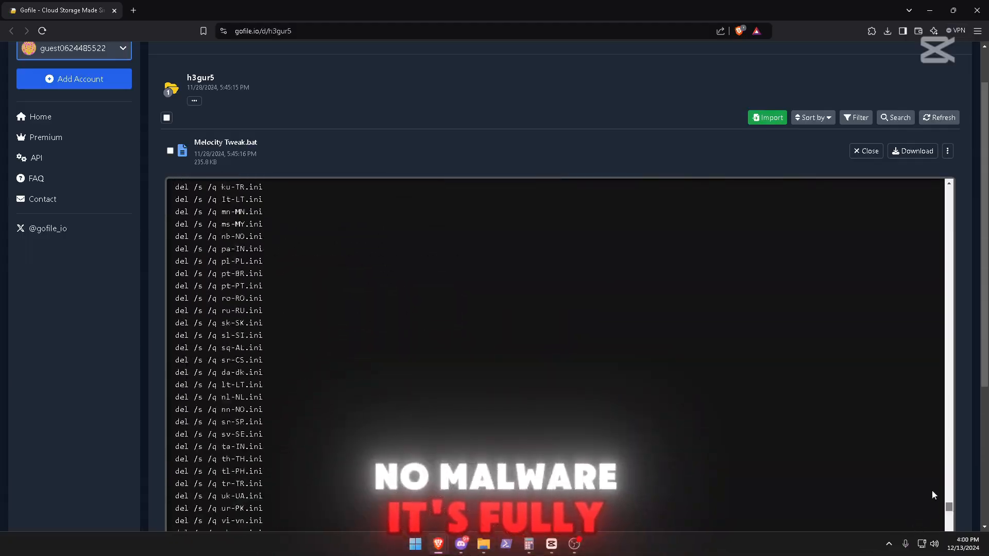
{"action": "scroll", "scroll_direction": "up", "scroll_amount": 3}
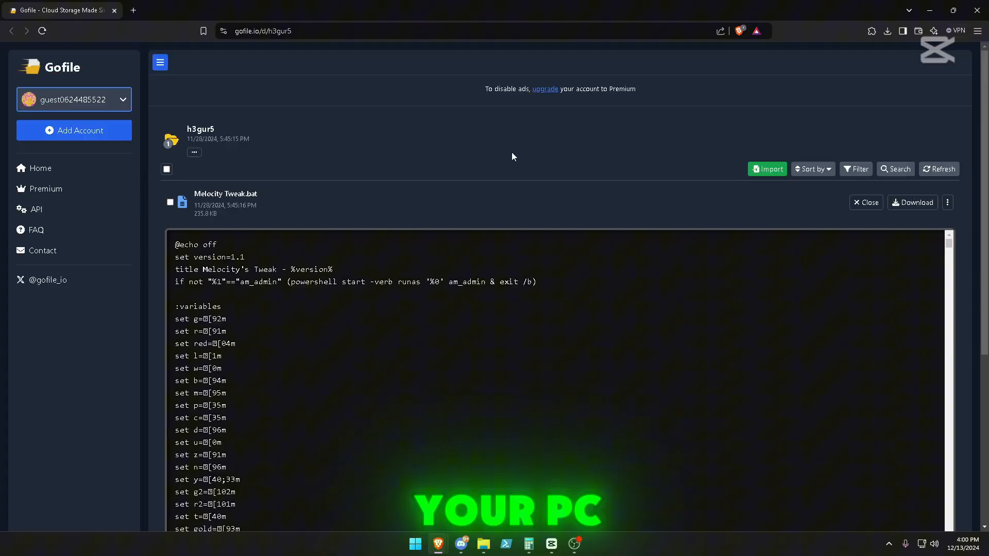
- Download Melocity Tweak.bat and save it to the Desktop
{"action": "left_click", "coordinate": [912, 202]}
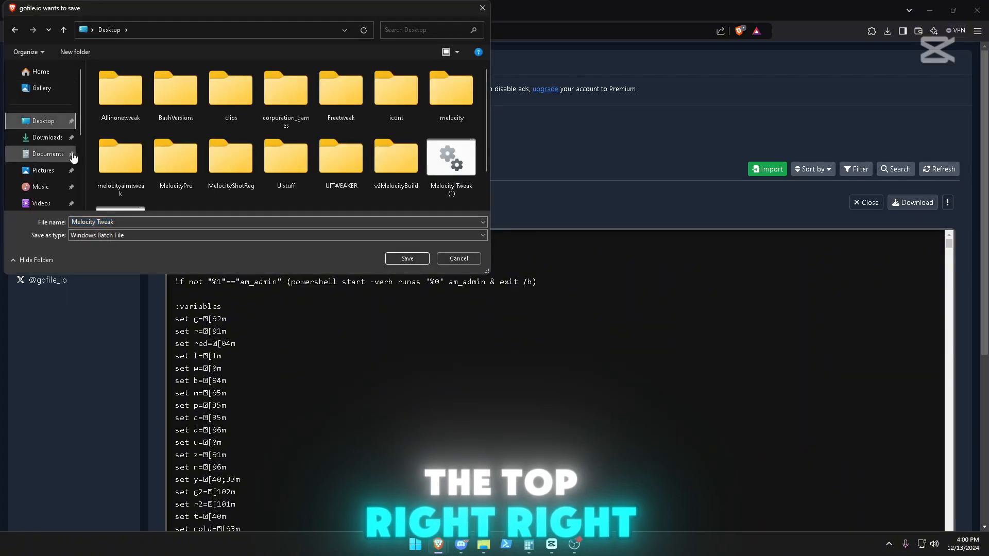
{"action": "scroll", "scroll_direction": "down", "scroll_amount": 3}
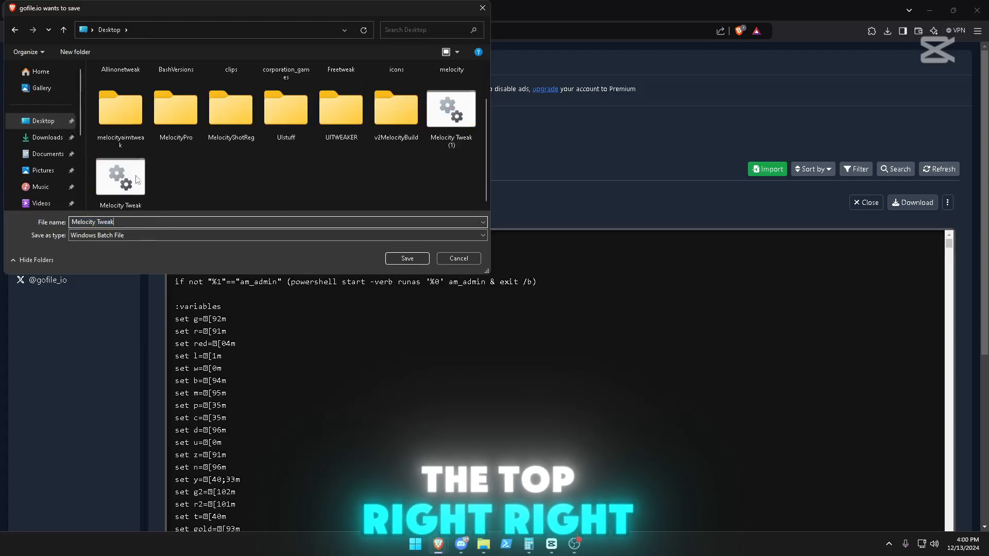
{"action": "mouse_move", "coordinate": [407, 259]}
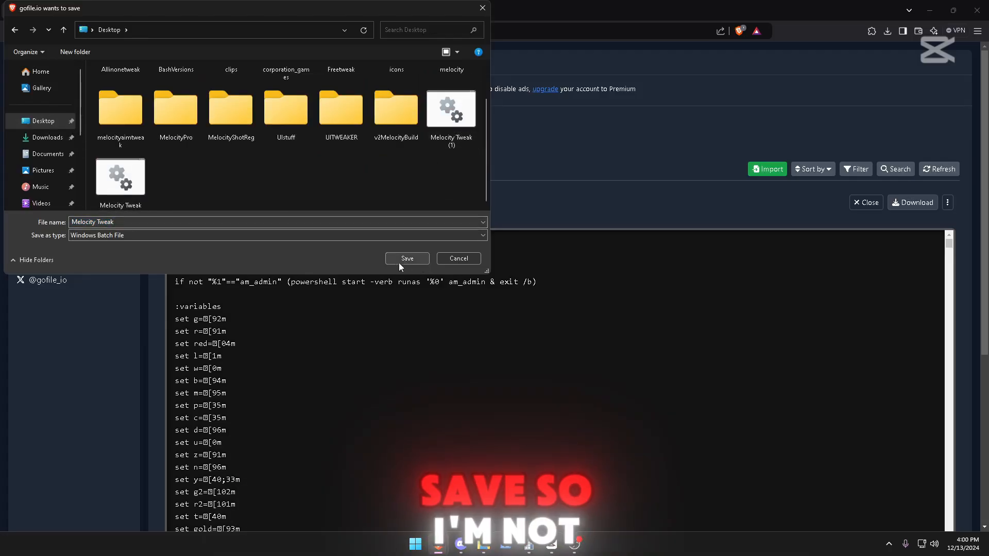
{"action": "left_click", "coordinate": [407, 259]}
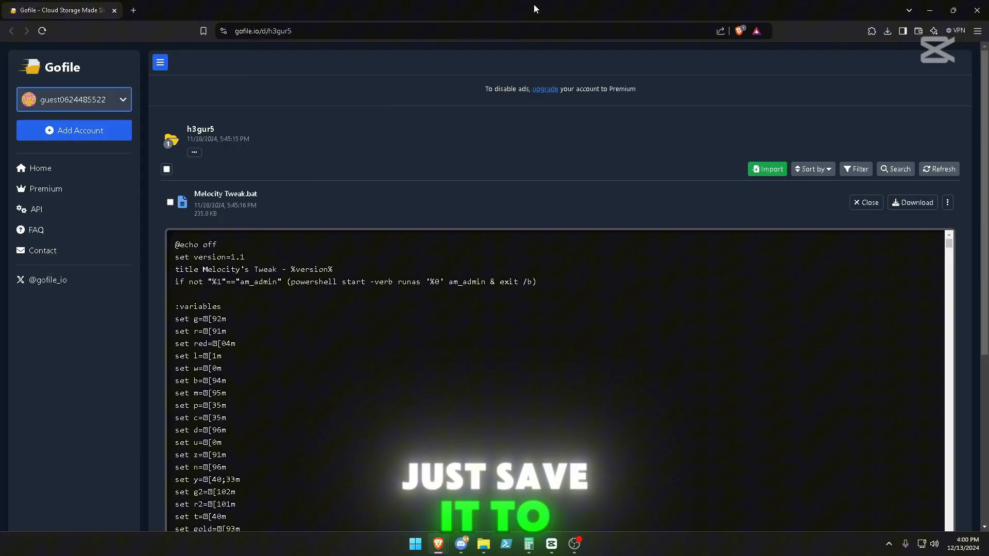
- Minimize the browser and Discord, then run Melocity Tweak as administrator
{"action": "left_click", "coordinate": [438, 544]}
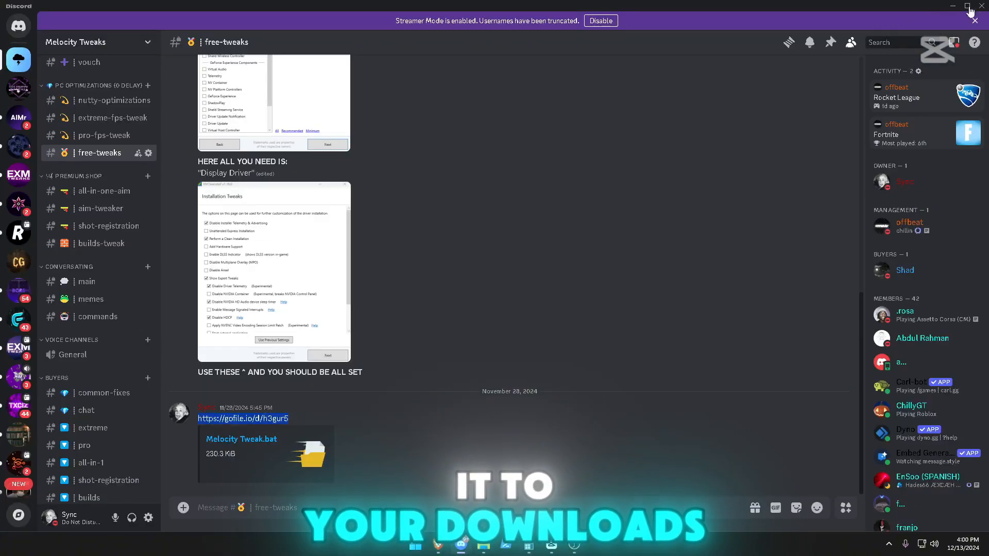
{"action": "left_click", "coordinate": [953, 5]}
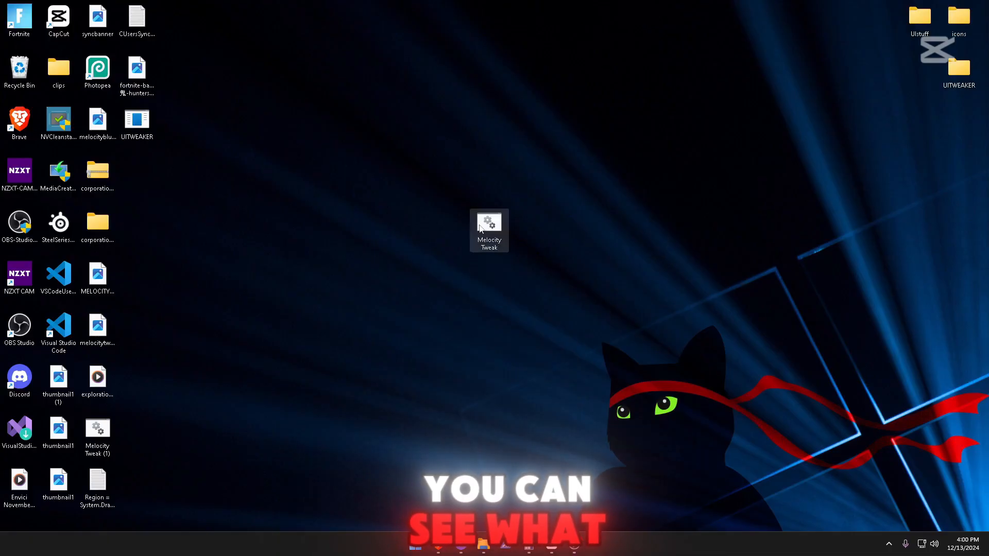
{"action": "right_click", "coordinate": [488, 227]}
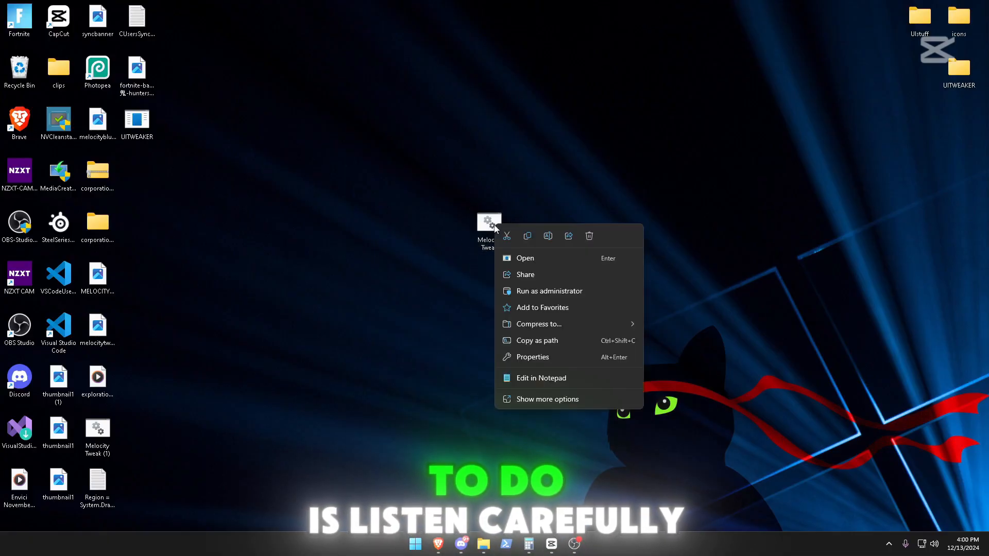
{"action": "left_click", "coordinate": [550, 291]}
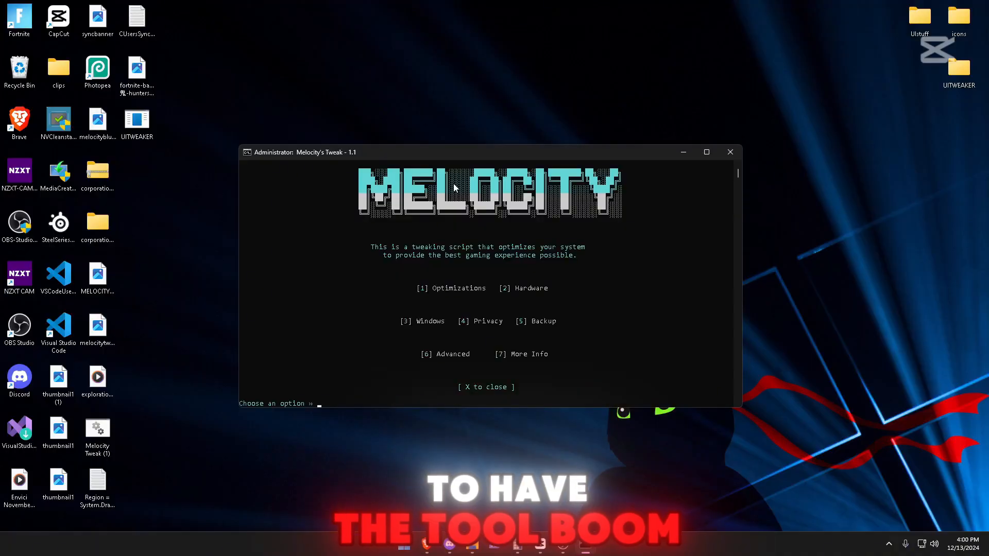
{"action": "mouse_move", "coordinate": [493, 231]}
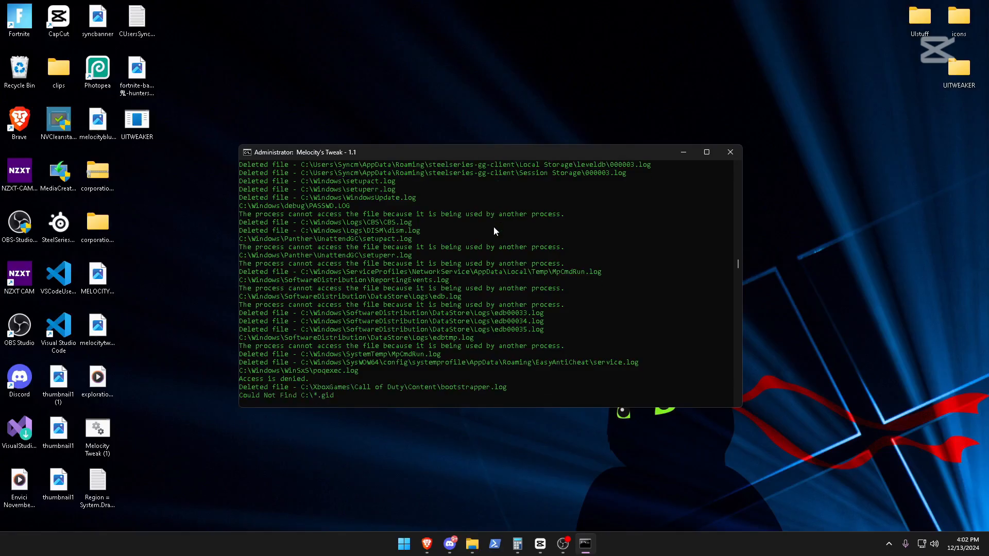
- Scroll through the Windows Cleaner output as it deletes log files
{"action": "scroll", "scroll_direction": "down", "scroll_amount": 3}
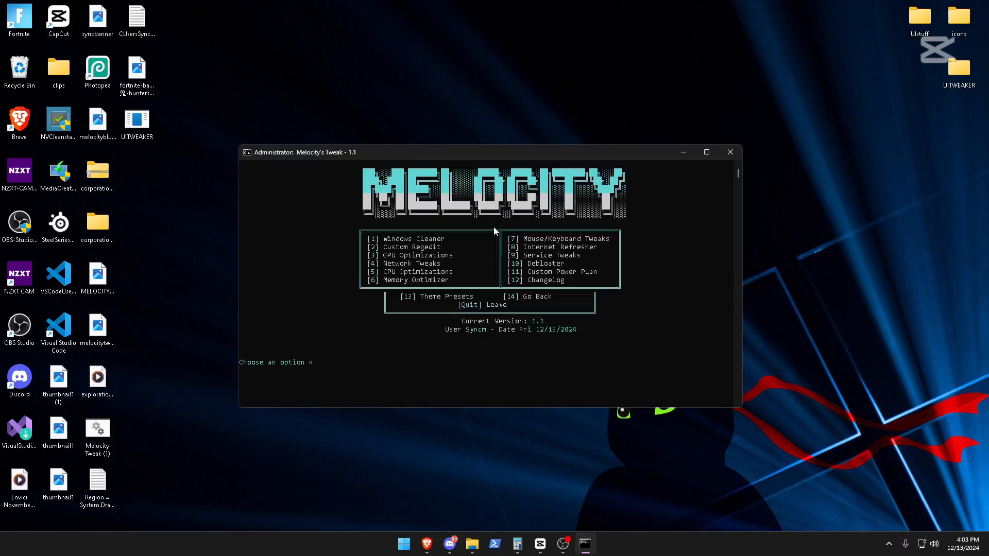
- Run Custom Regedit (option 2) and then option 5 from the optimizations menu
{"action": "type", "text": "2"}
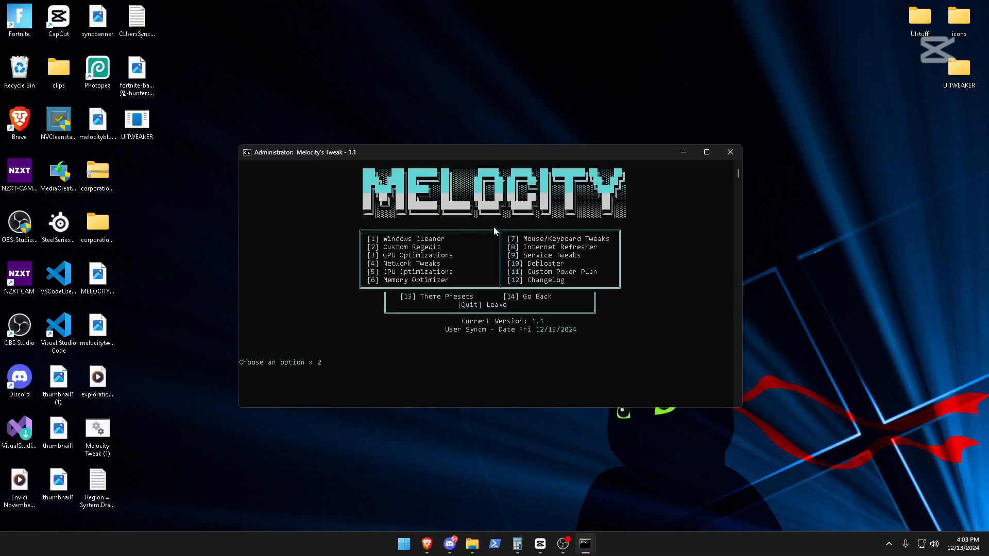
{"action": "key", "text": "Return"}
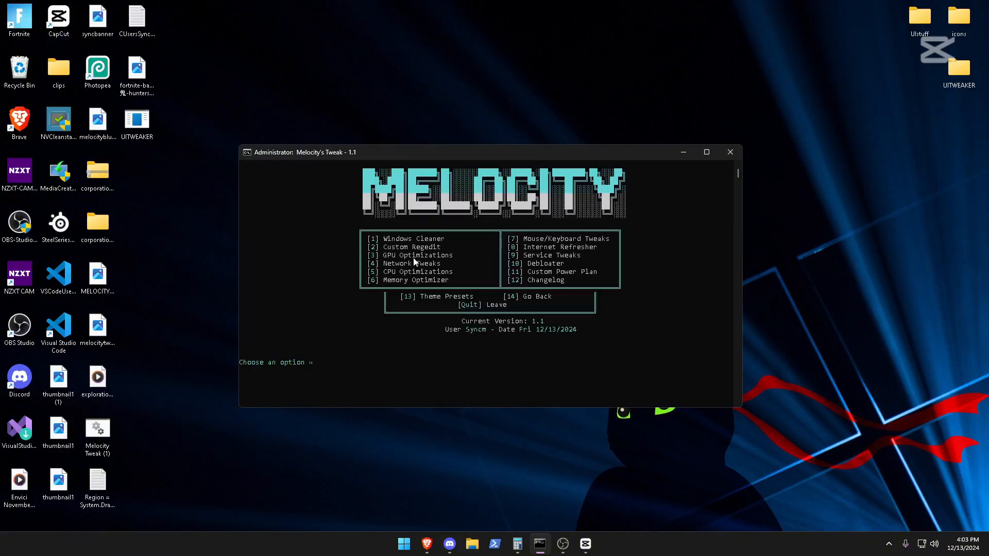
{"action": "type", "text": "5"}
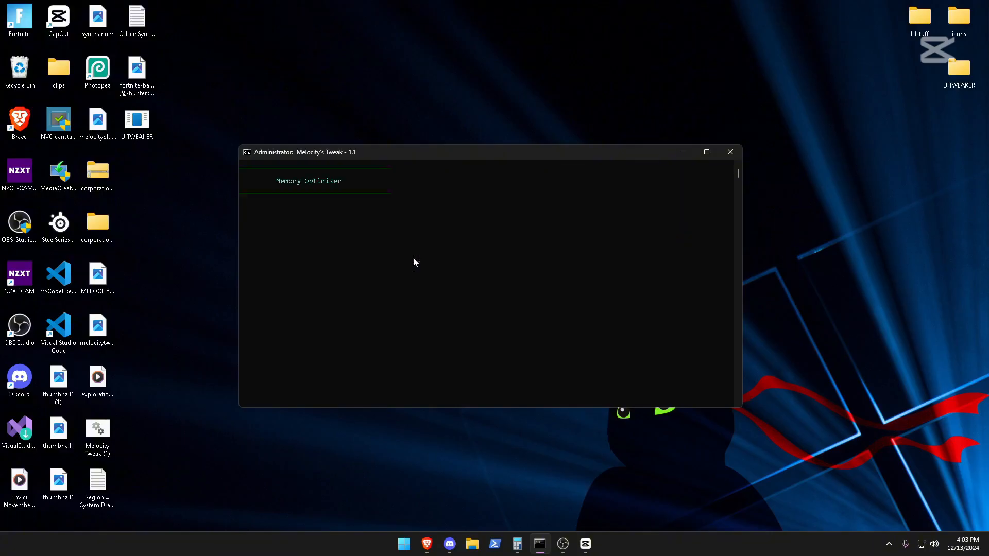
{"action": "left_click", "coordinate": [308, 180]}
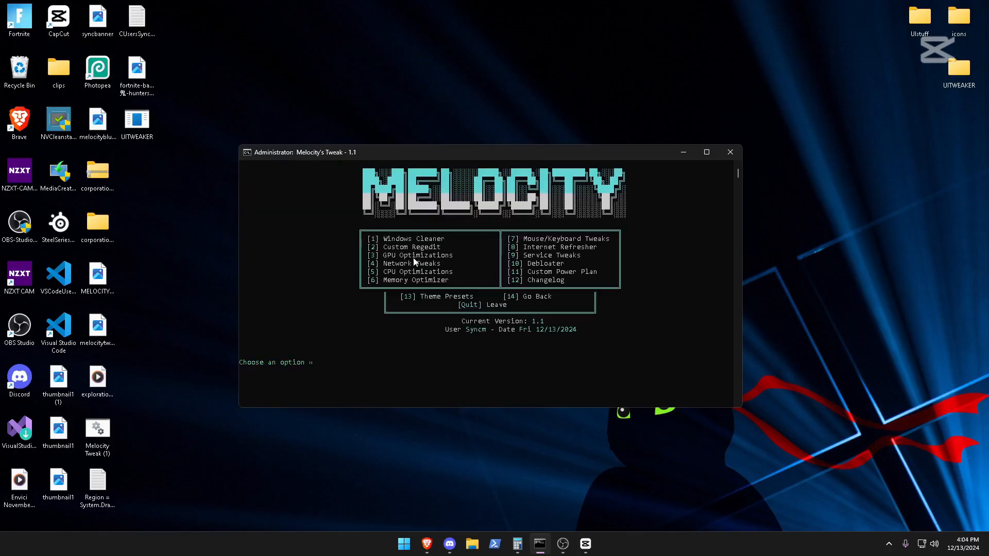
- Run Mouse/Keyboard Tweaks (option 7), answering y to overwrite SmoothMouseXCurve
{"action": "type", "text": "7"}
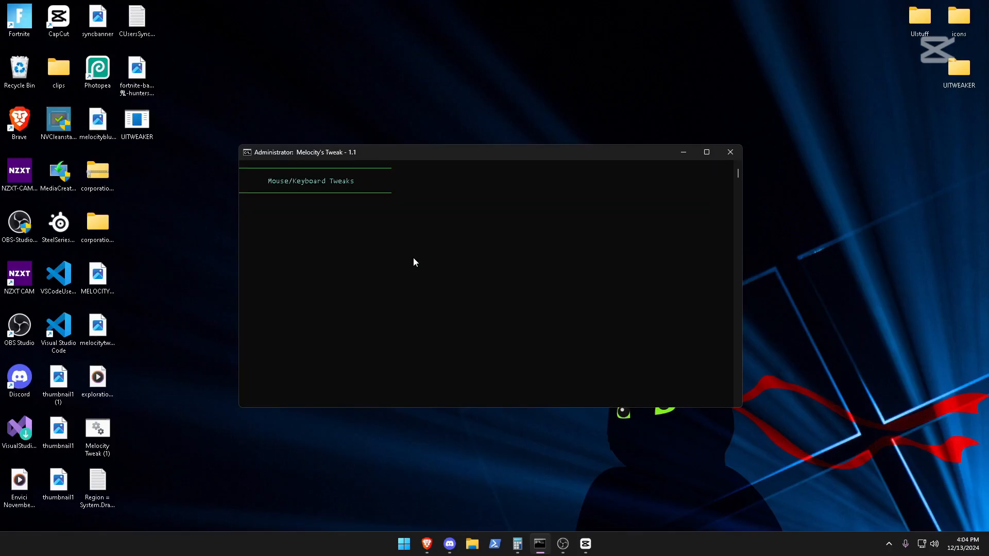
{"action": "left_click", "coordinate": [310, 181]}
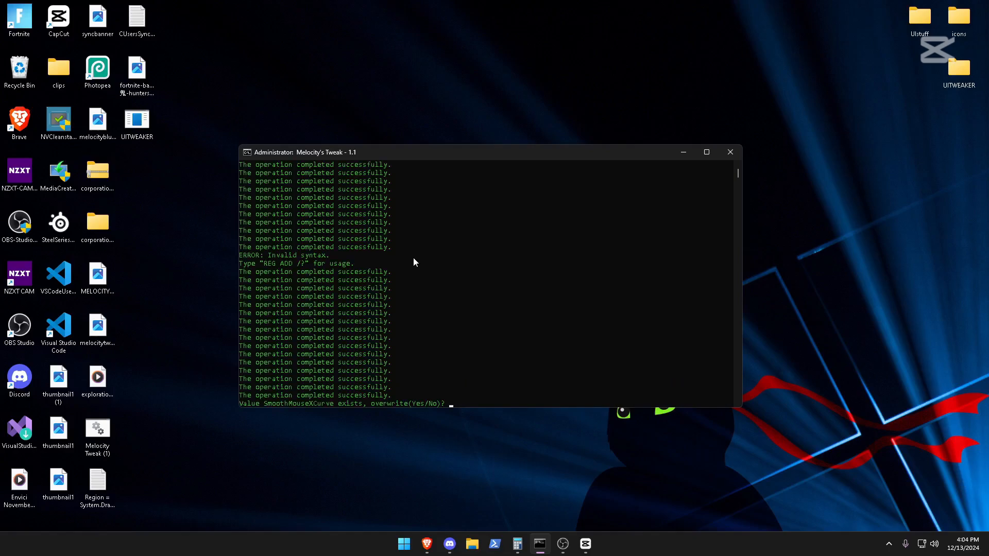
{"action": "type", "text": "y"}
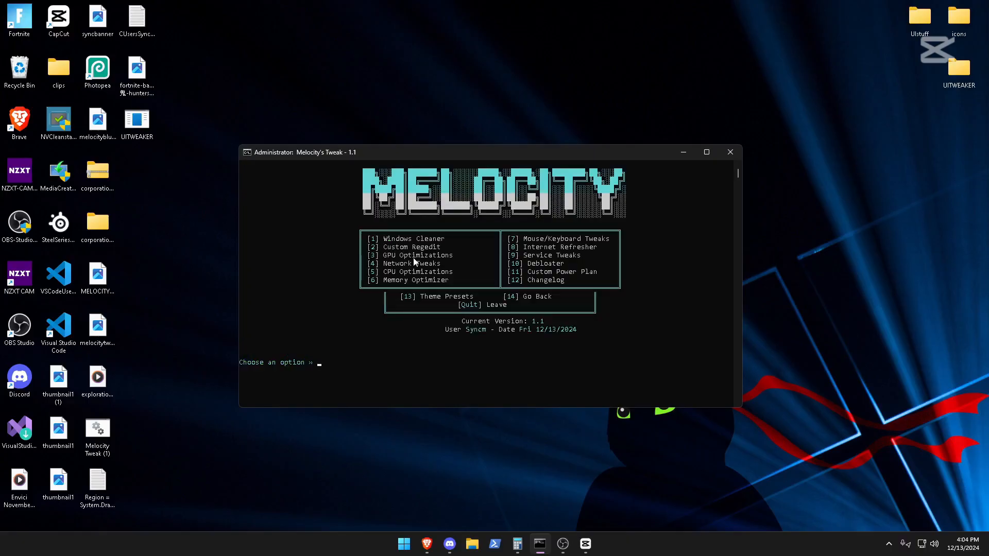
- Enter option 9 to start the Service Tweaks
{"action": "type", "text": "9"}
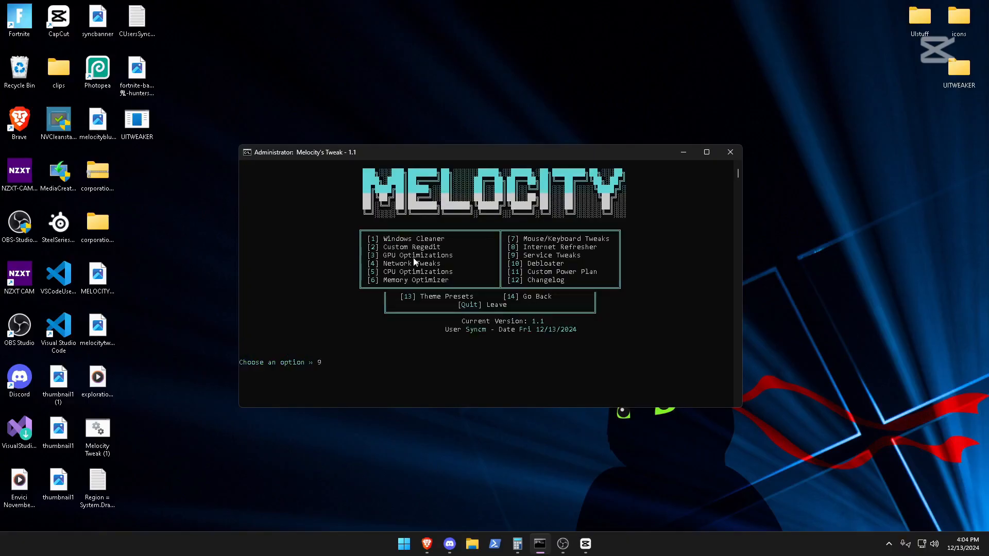
{"action": "key", "text": "Return"}
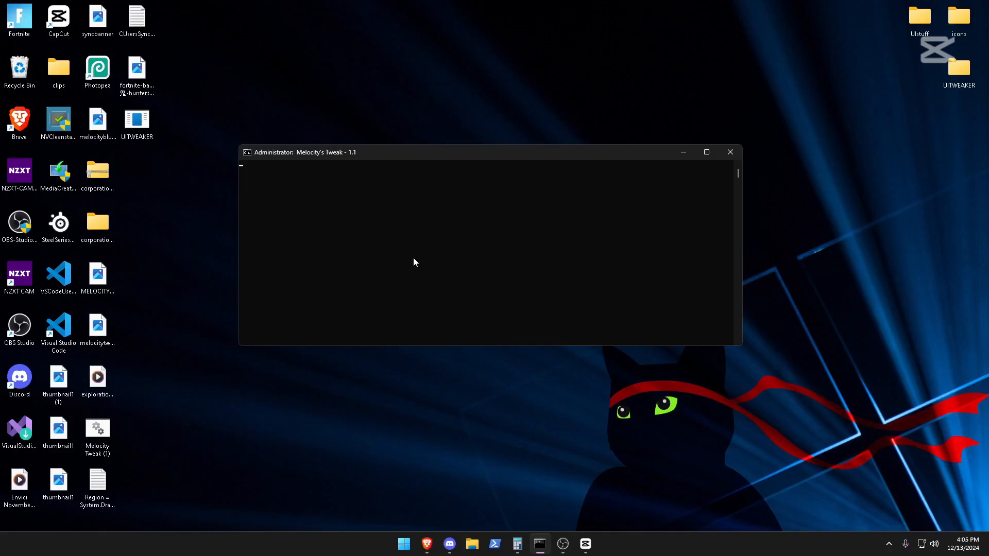
{"action": "mouse_move", "coordinate": [407, 197]}
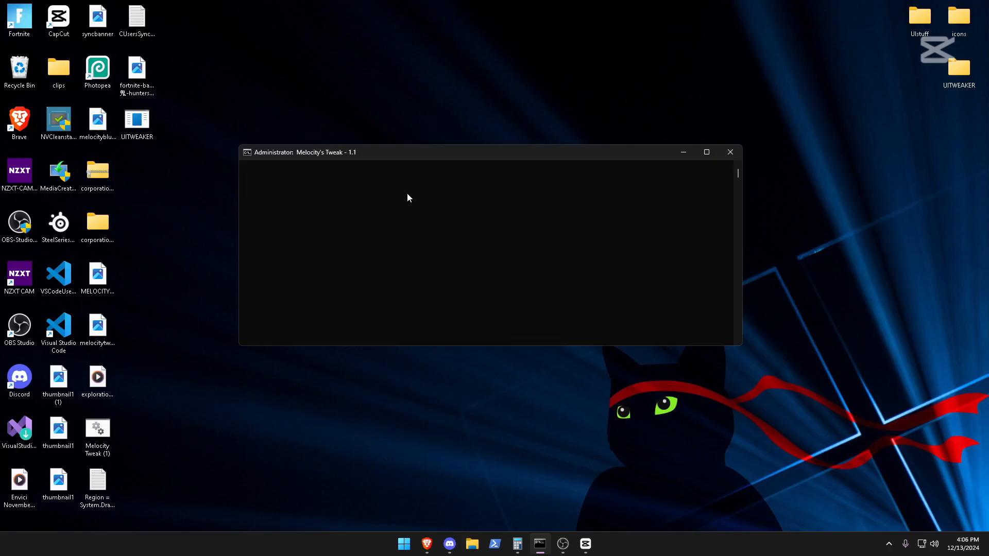
{"action": "mouse_move", "coordinate": [694, 121]}
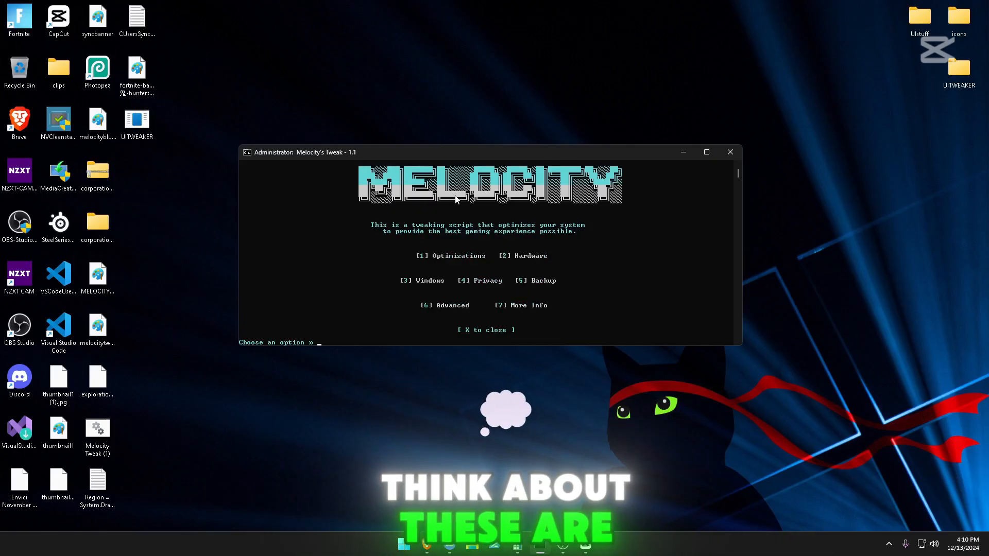
{"action": "type", "text": "1"}
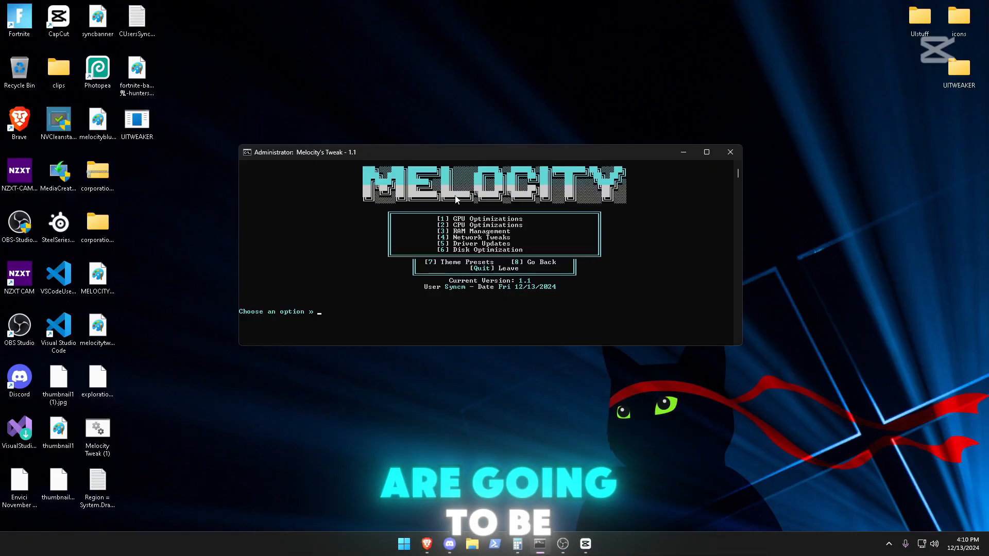
{"action": "type", "text": "7"}
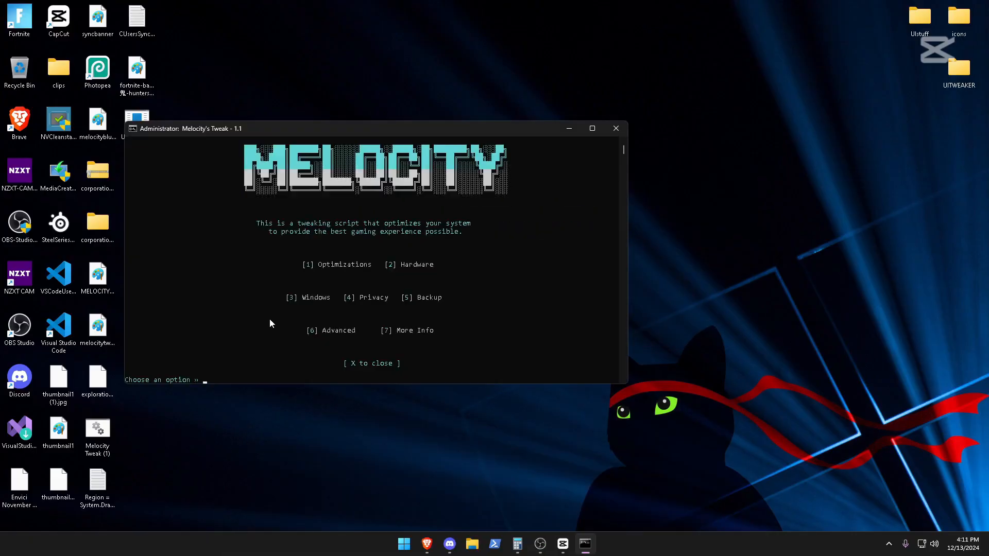
- Choose Advanced (6), then options 1 and 4, to reach the Advanced menu
{"action": "type", "text": "6"}
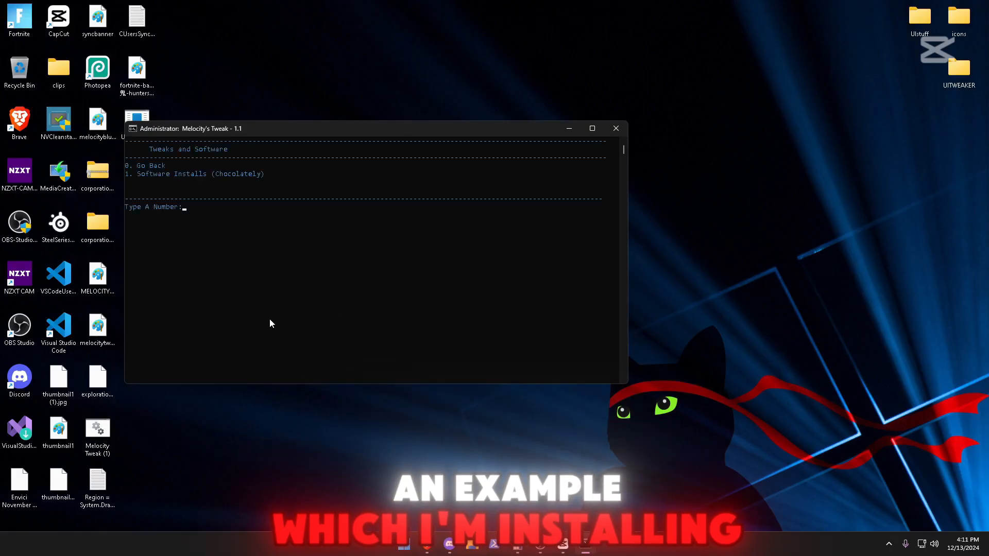
{"action": "type", "text": "1"}
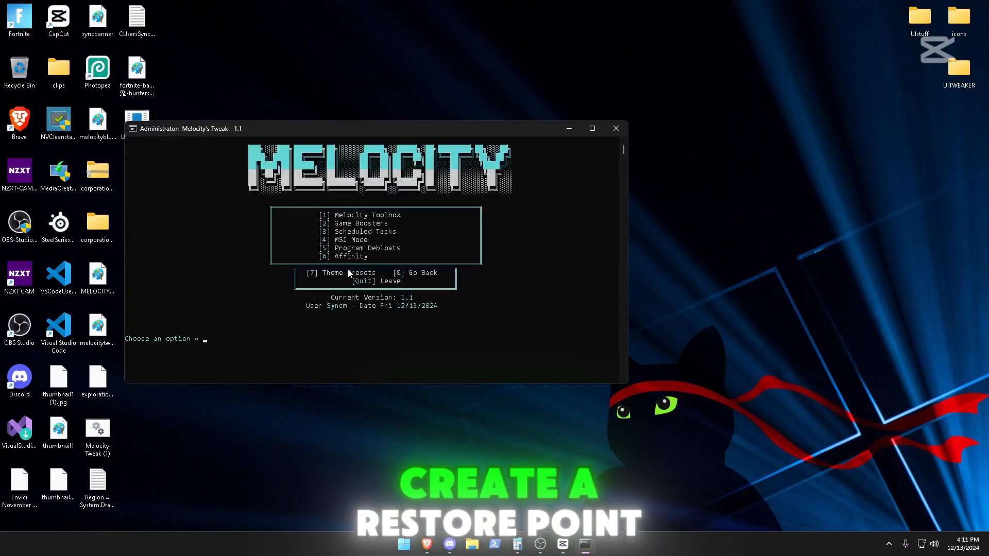
{"action": "type", "text": "4"}
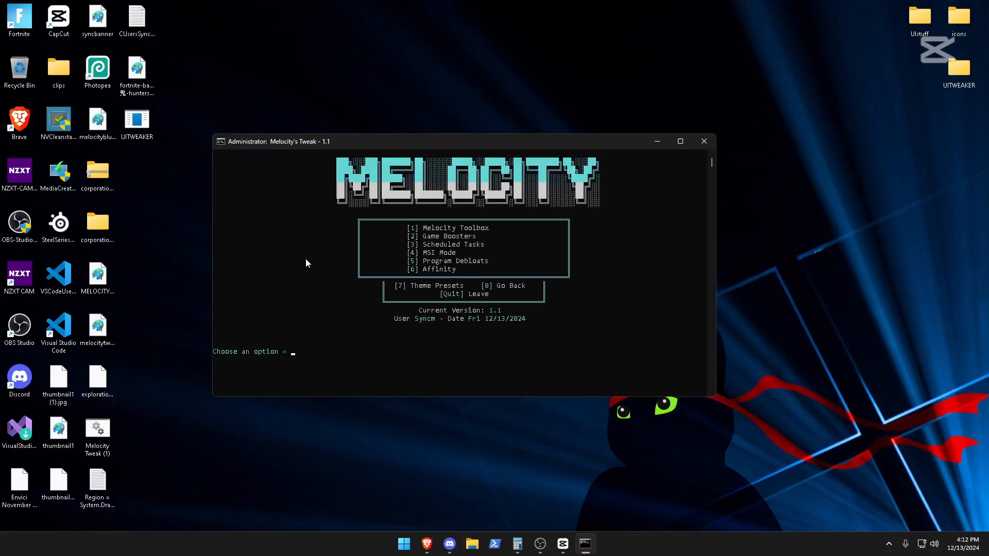
- Run Discord Debloat from Program Debloats, go back with 0, and enter 6 for Affinity
{"action": "type", "text": "5"}
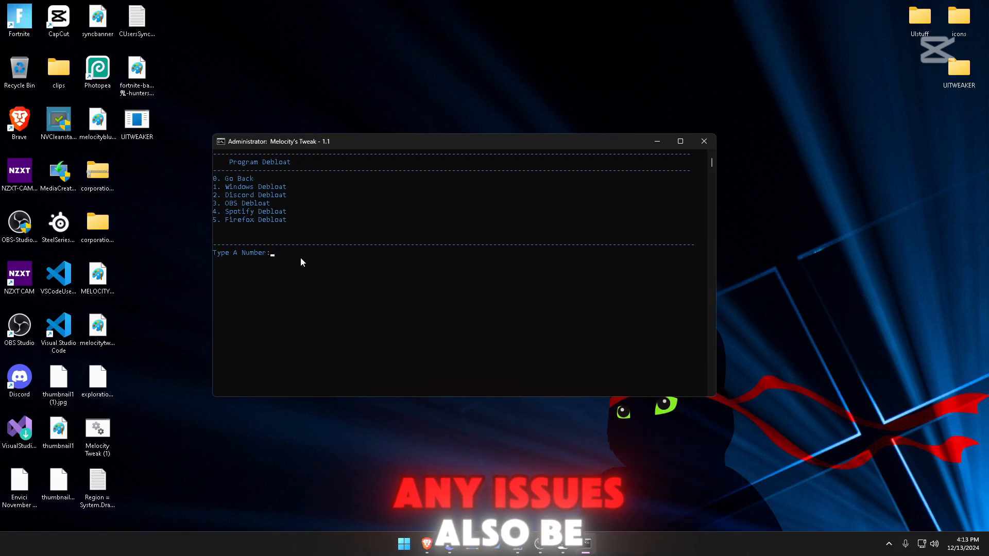
{"action": "type", "text": "2"}
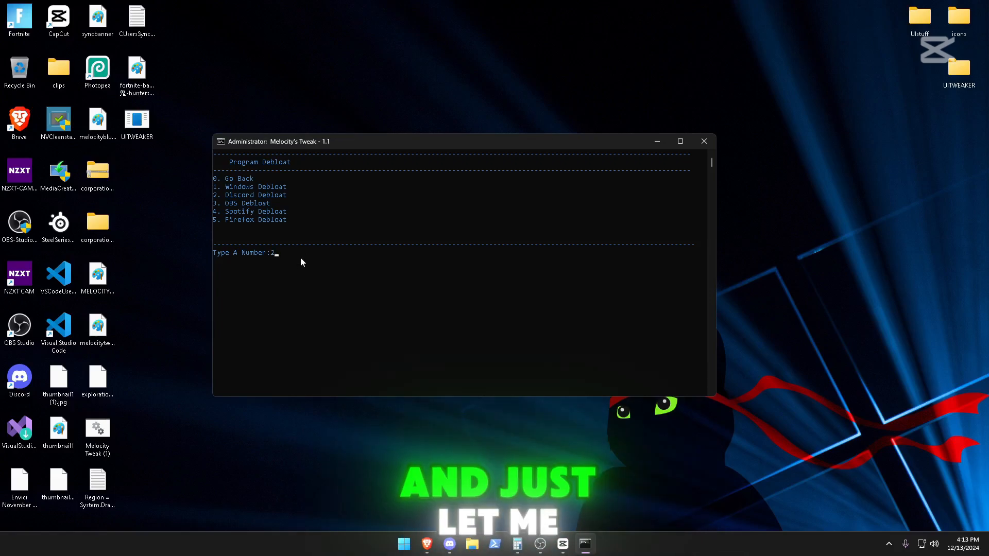
{"action": "key", "text": "Backspace"}
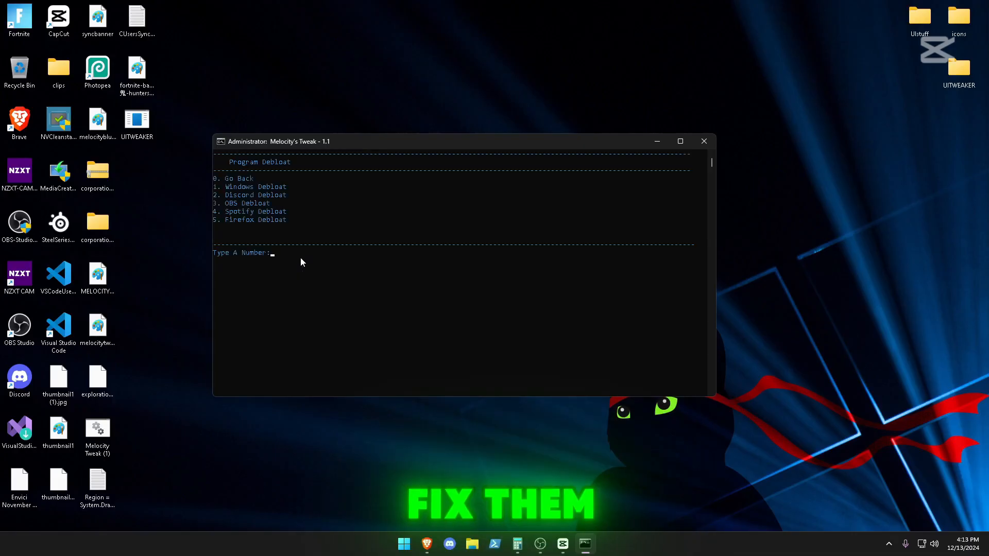
{"action": "type", "text": "0"}
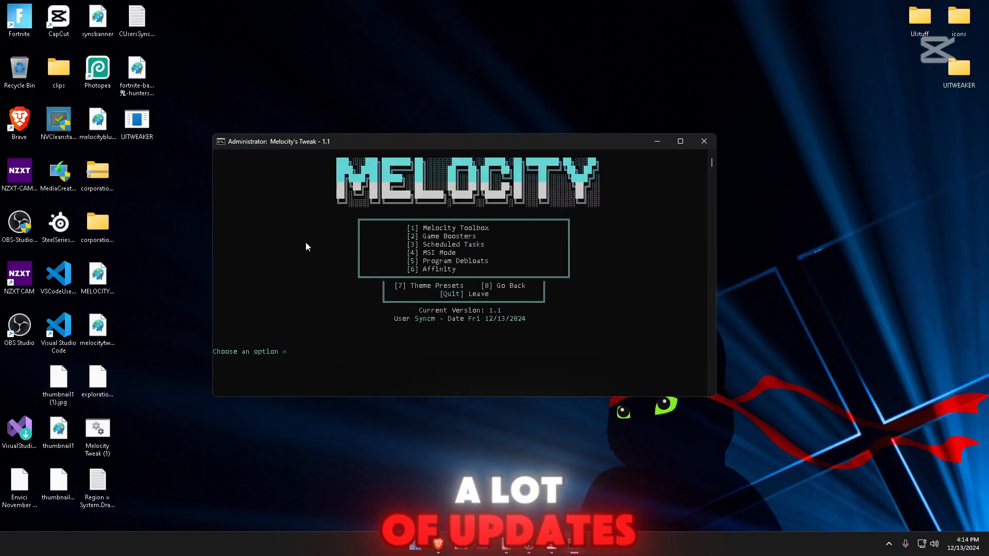
{"action": "type", "text": "6"}
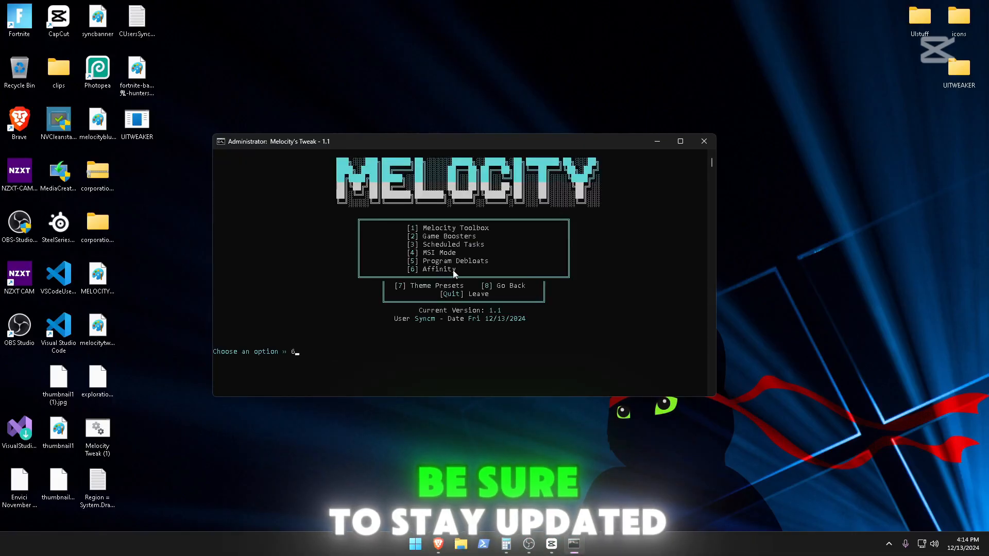